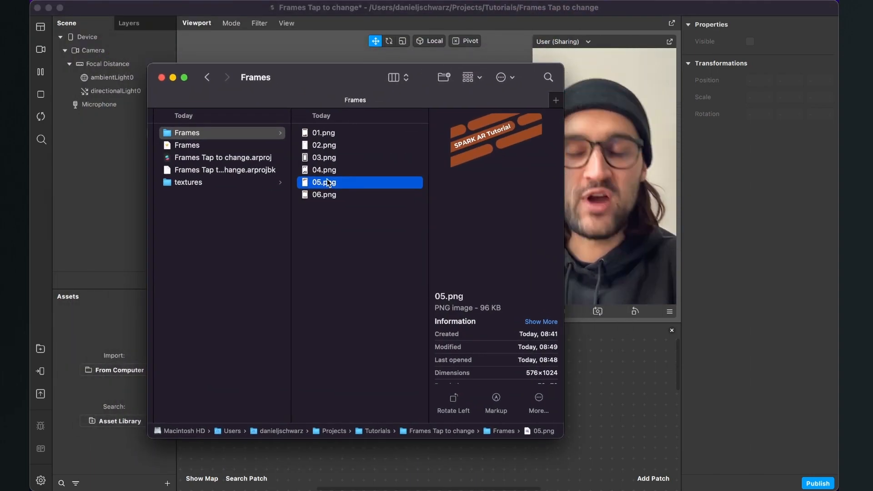
- Preview the frame images, from the first through to the last one
left_click(322, 132)
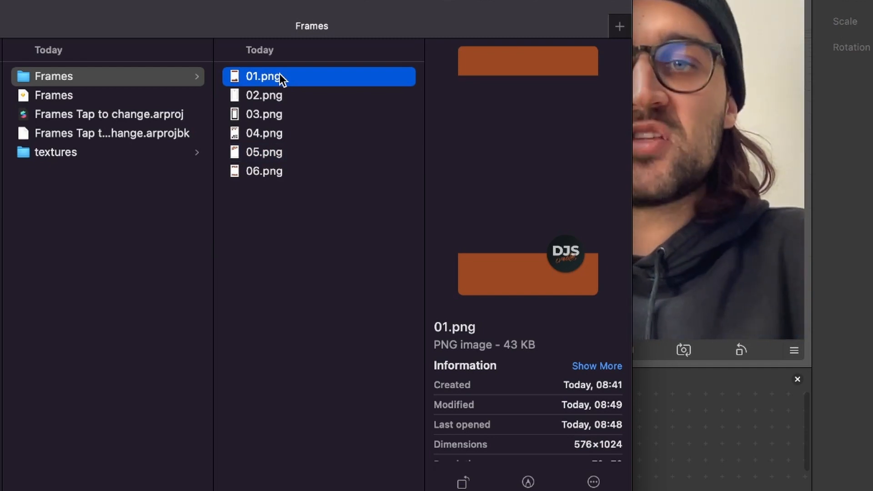
left_click(264, 96)
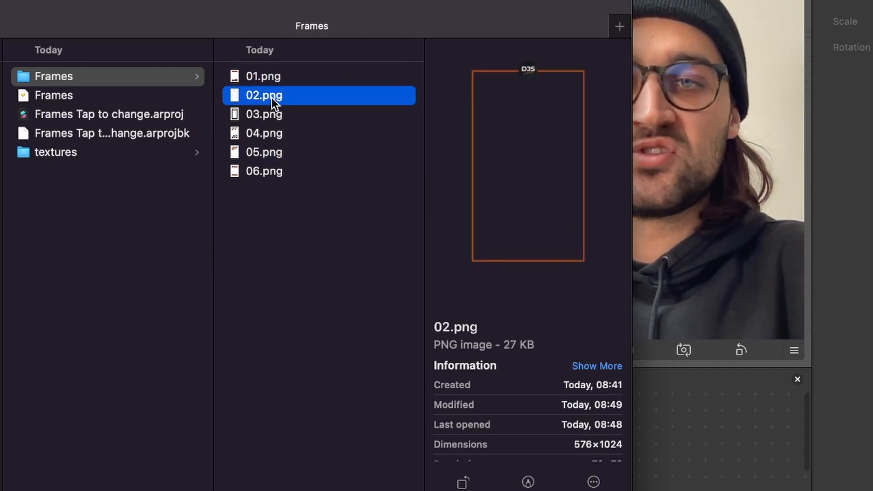
left_click(264, 152)
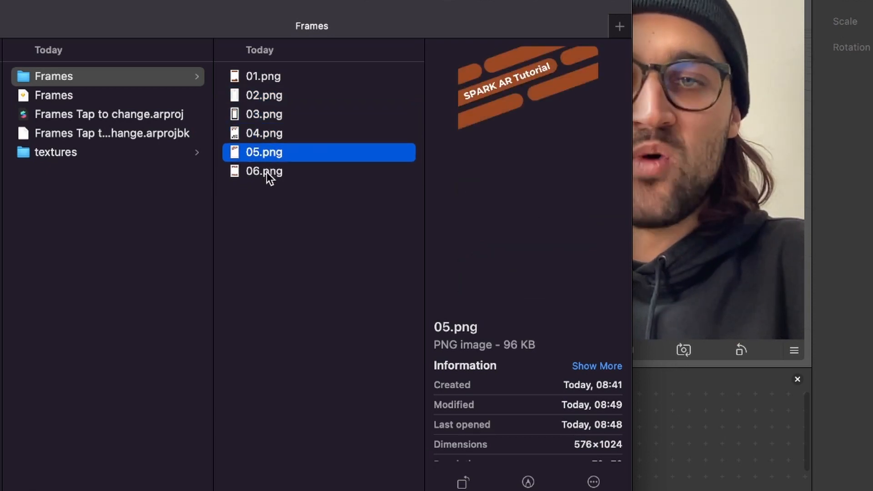
left_click(264, 171)
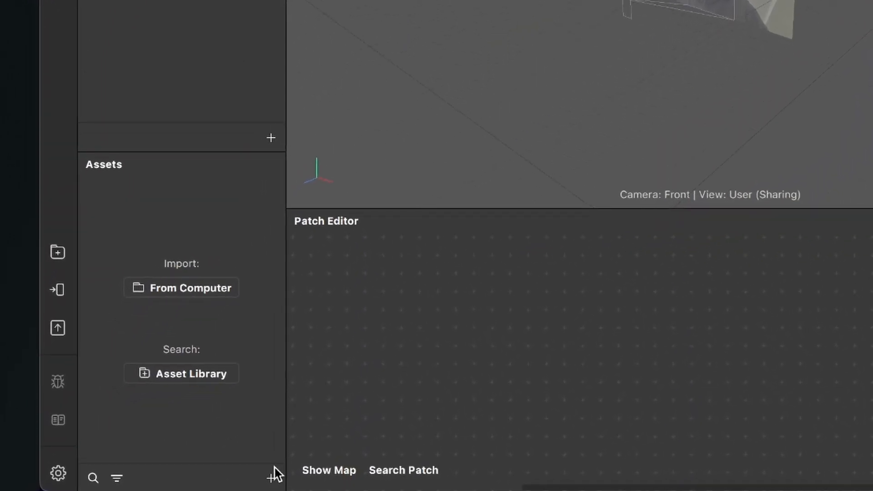
- Add a new Animation Sequence asset and rename it Frames
left_click(271, 477)
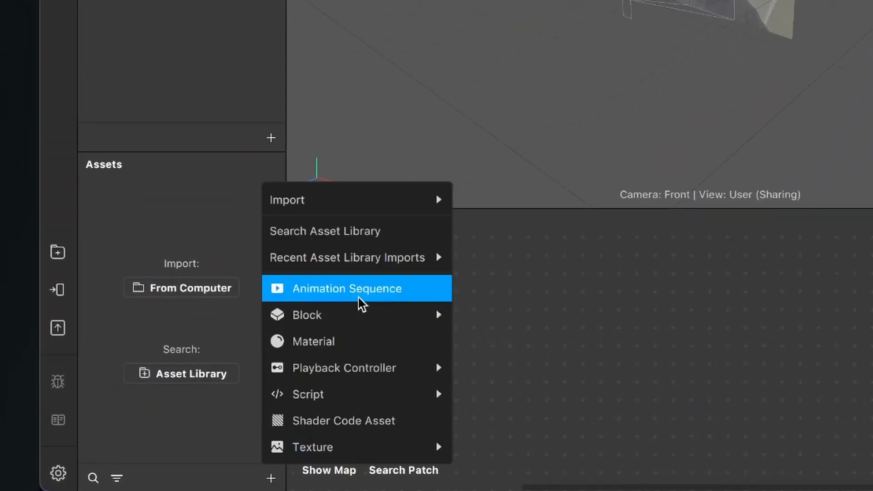
left_click(347, 288)
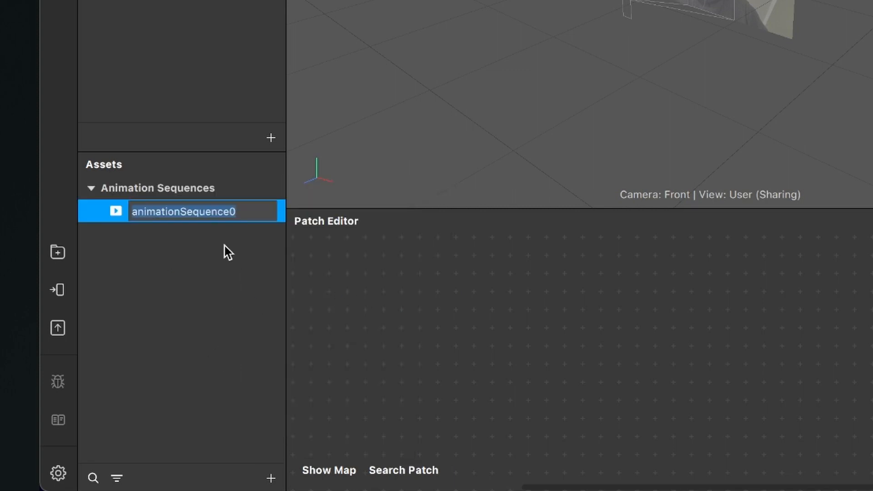
mouse_move(119, 215)
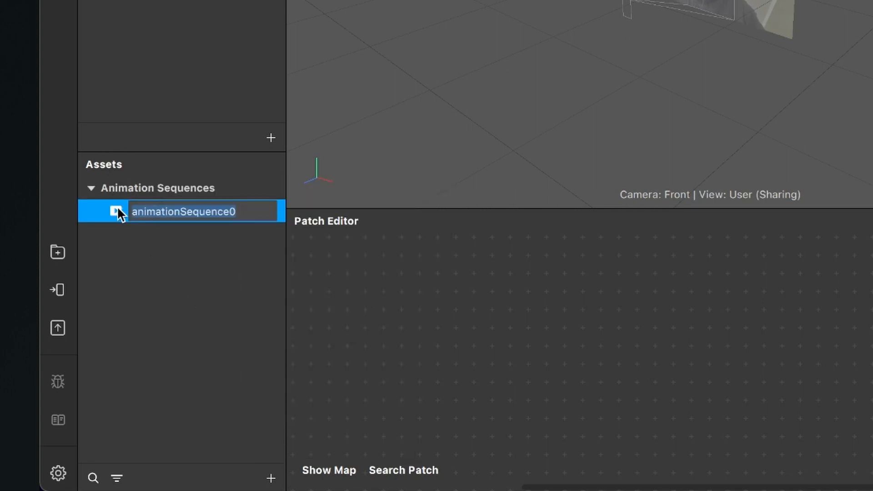
type("Frames")
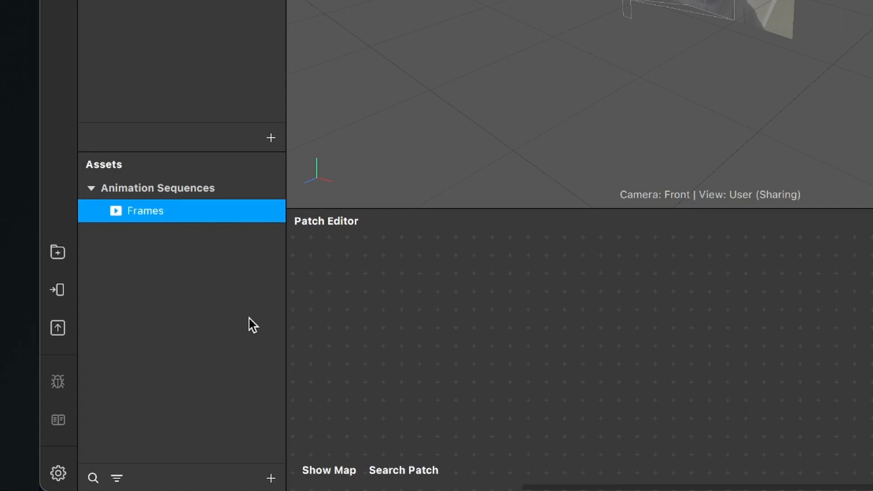
mouse_move(152, 219)
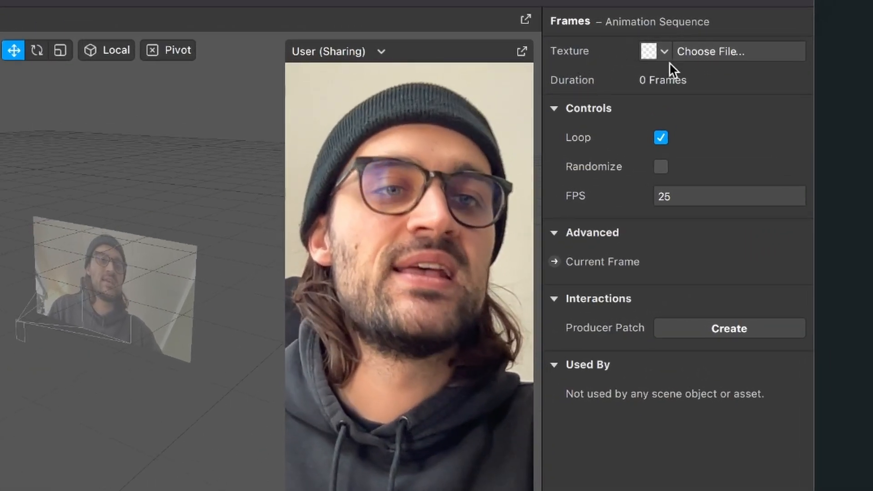
- Import 01.png through 06.png as the Frames sequence texture, giving it six frames
left_click(738, 51)
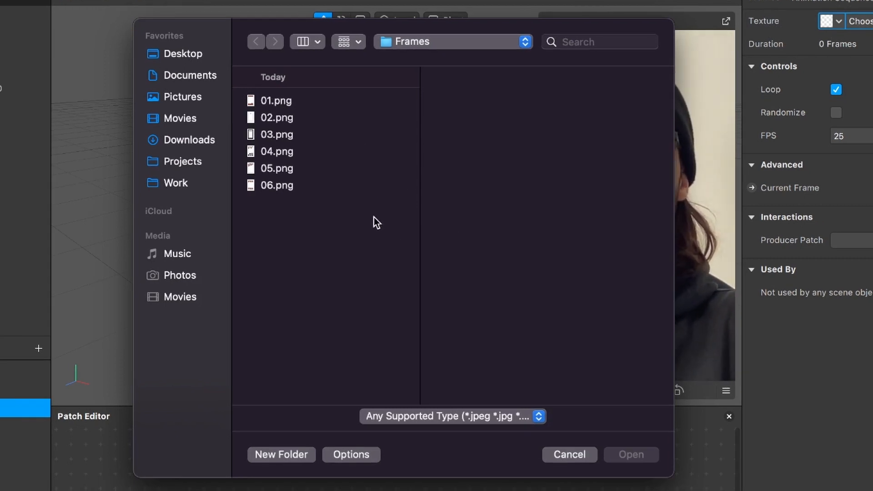
left_click(277, 101)
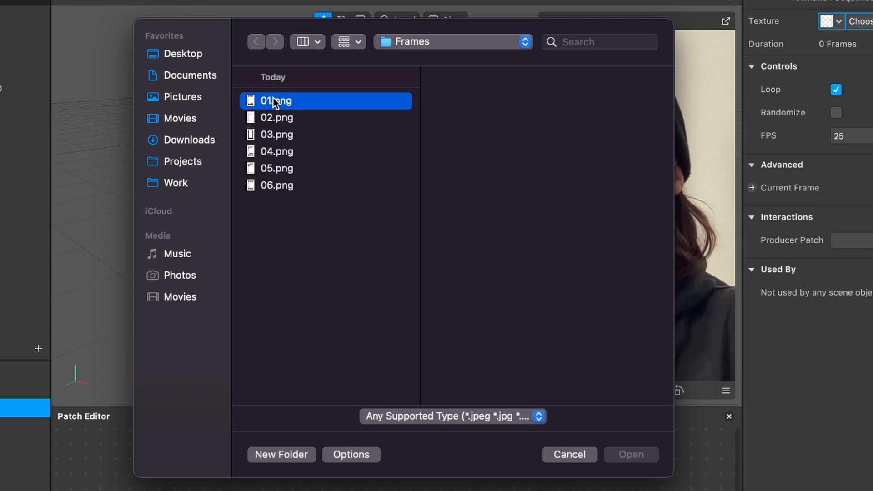
left_click(276, 186)
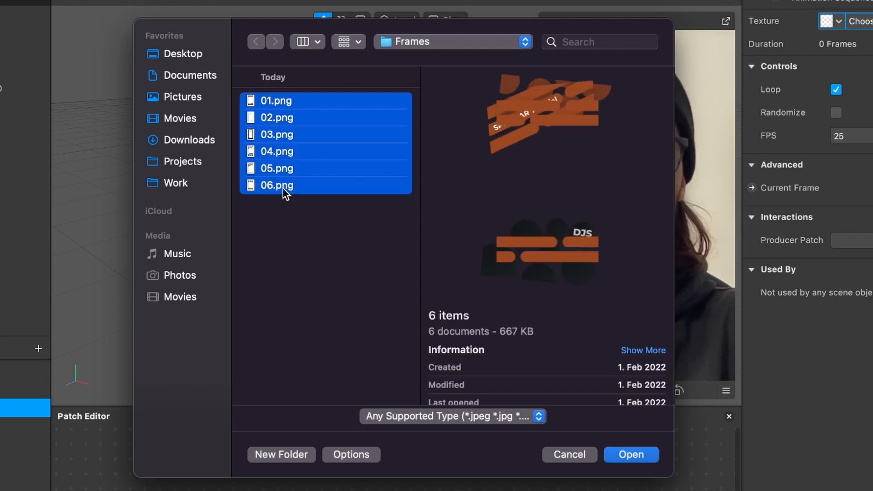
left_click(631, 455)
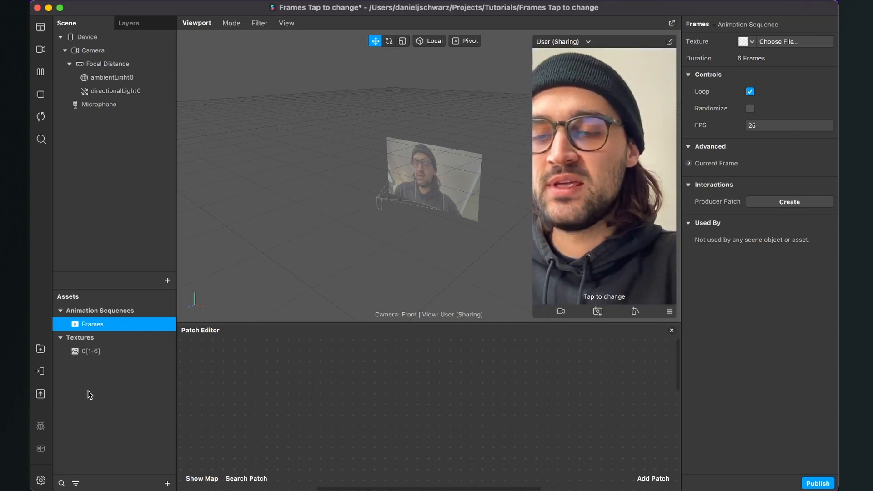
left_click(91, 351)
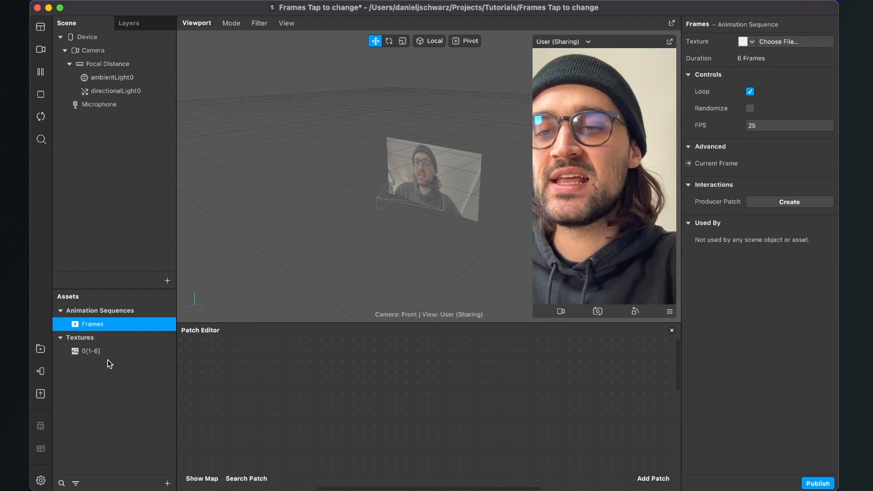
- Set the 0[1-6] texture sequence's iOS and Android compression to None
left_click(91, 351)
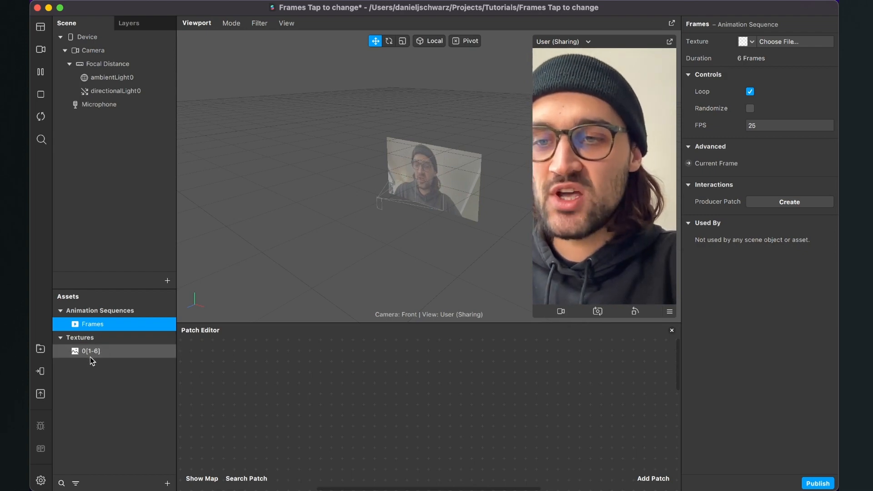
left_click(91, 351)
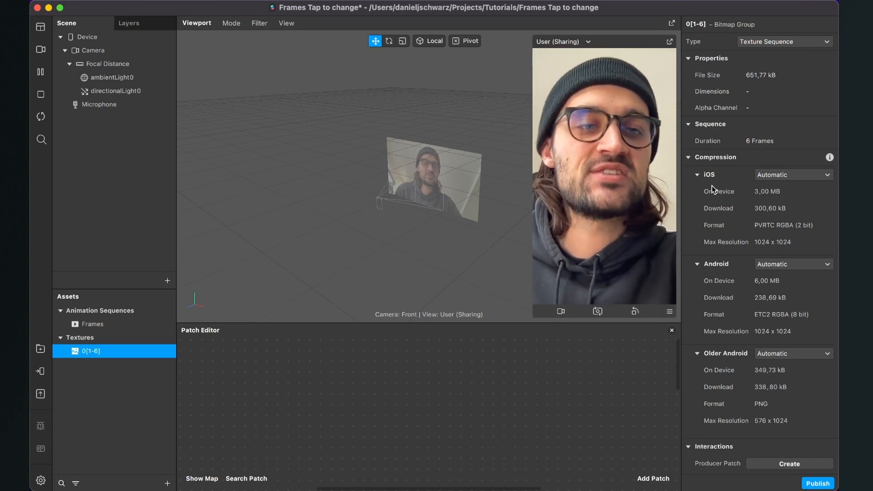
left_click(793, 175)
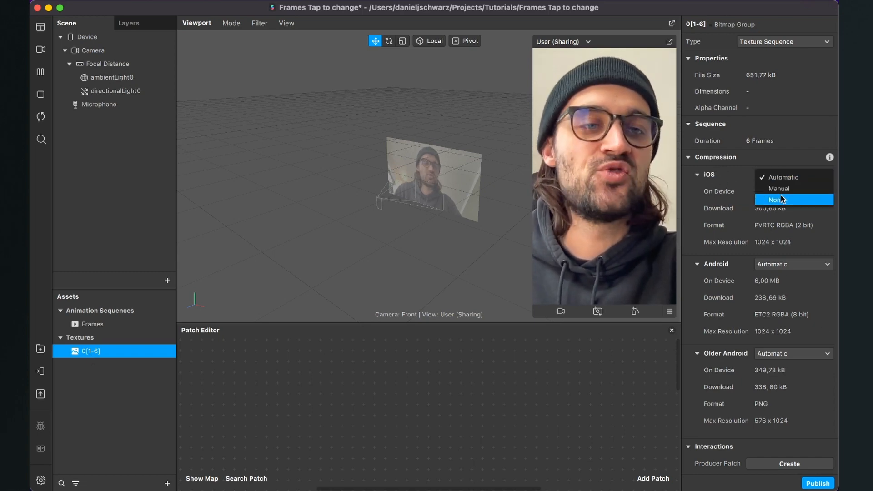
left_click(775, 199)
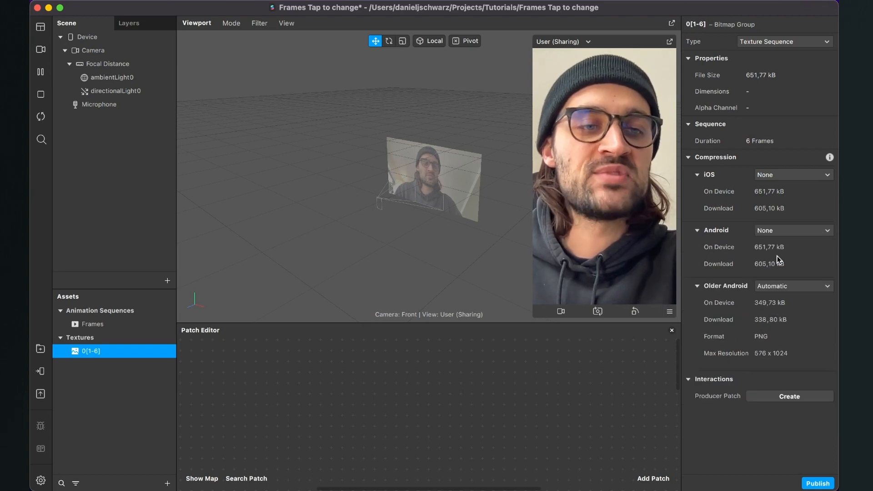
left_click(794, 286)
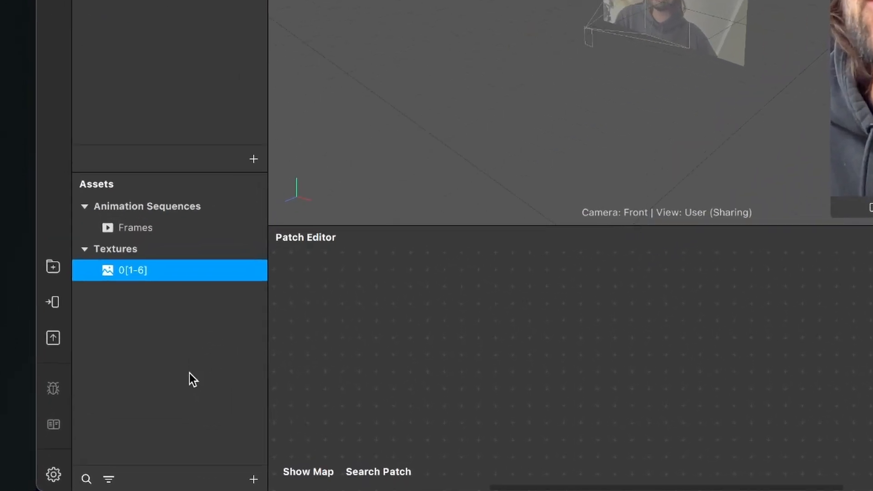
- Add a new material asset and name it Frames
left_click(254, 480)
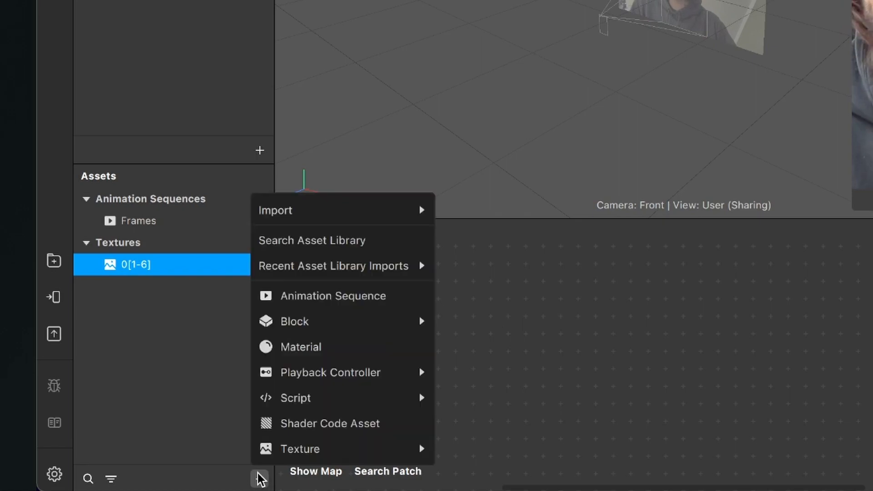
left_click(300, 347)
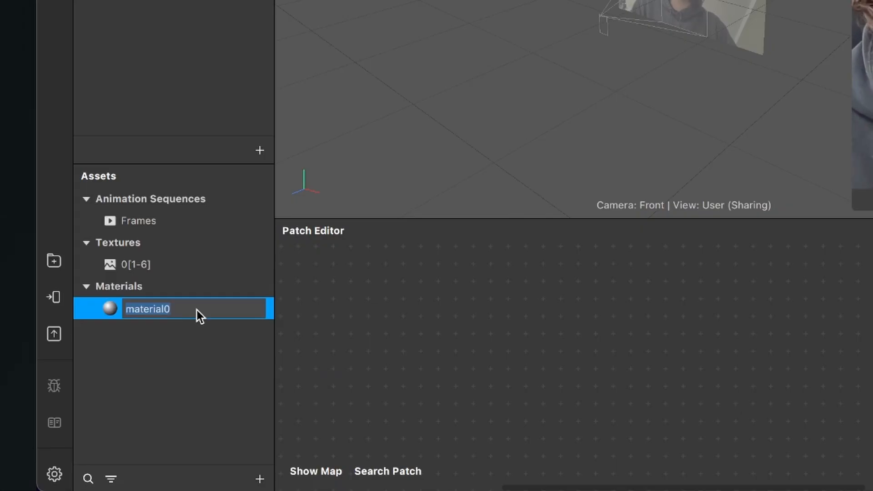
type("Frames")
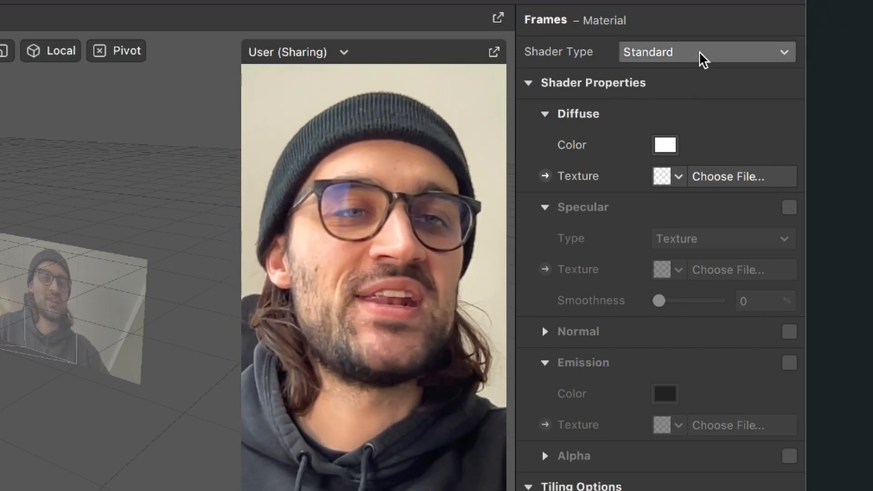
- Switch the Frames material to the Flat shader with the Frames animation sequence as texture
left_click(706, 52)
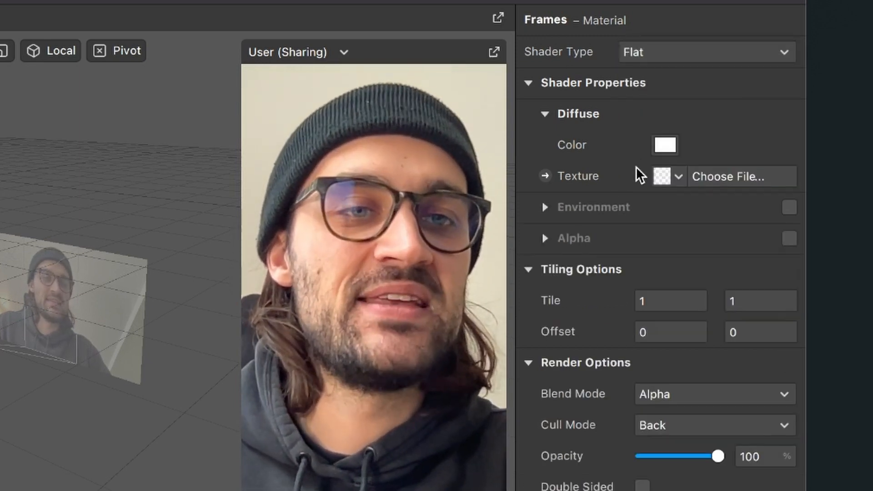
left_click(668, 177)
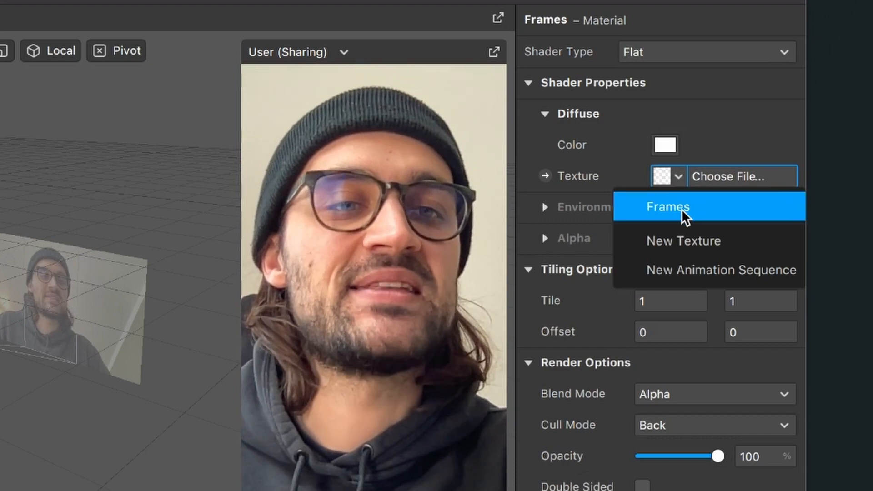
left_click(666, 206)
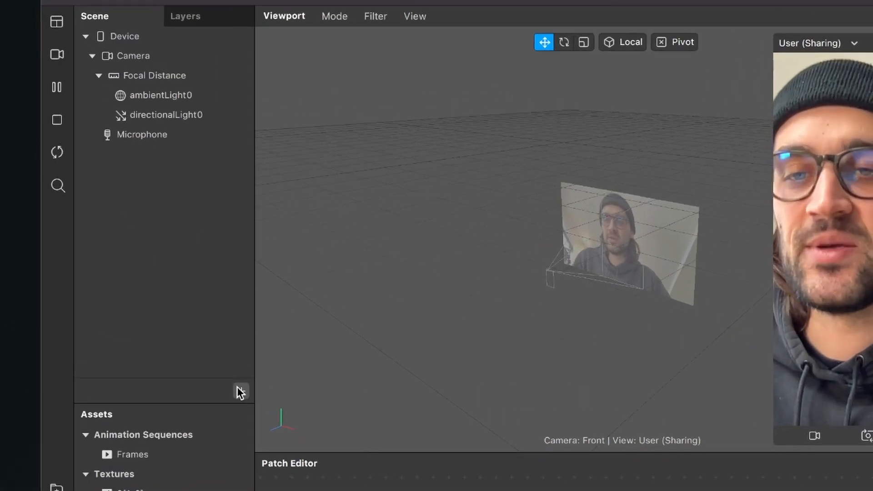
- Insert a Rectangle into the scene and rename rectangle0 to Frames
type("Re")
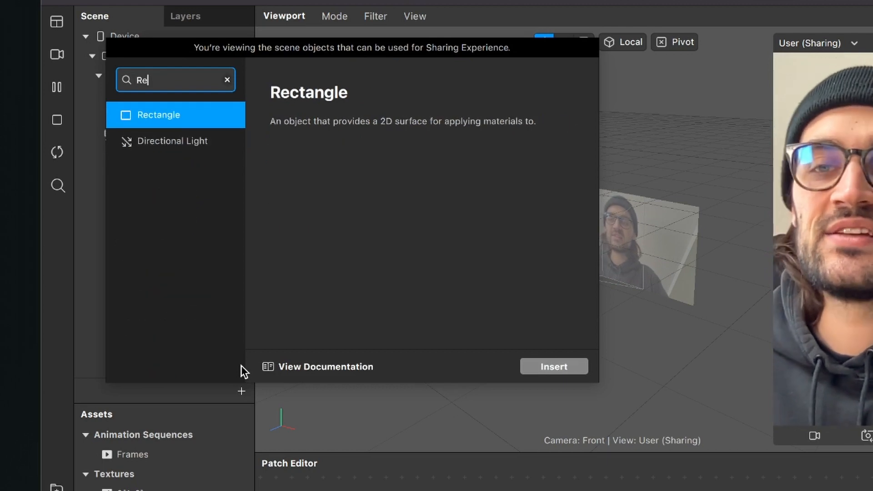
left_click(553, 367)
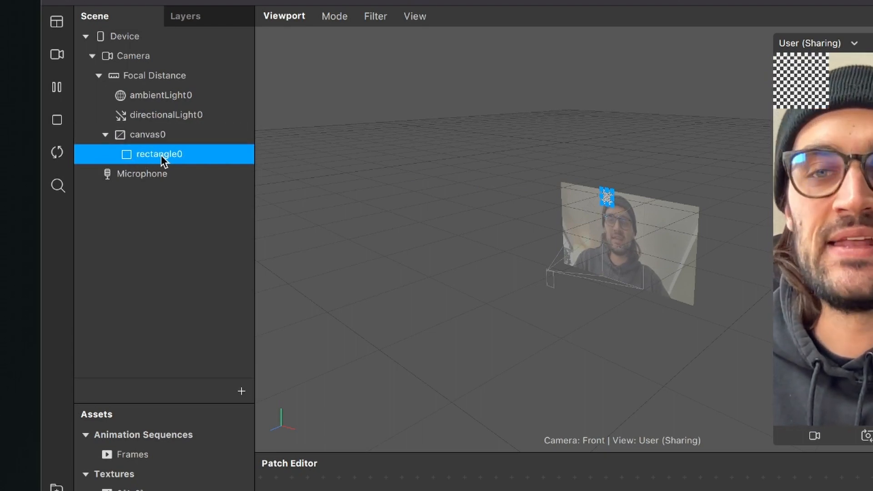
type("Frea")
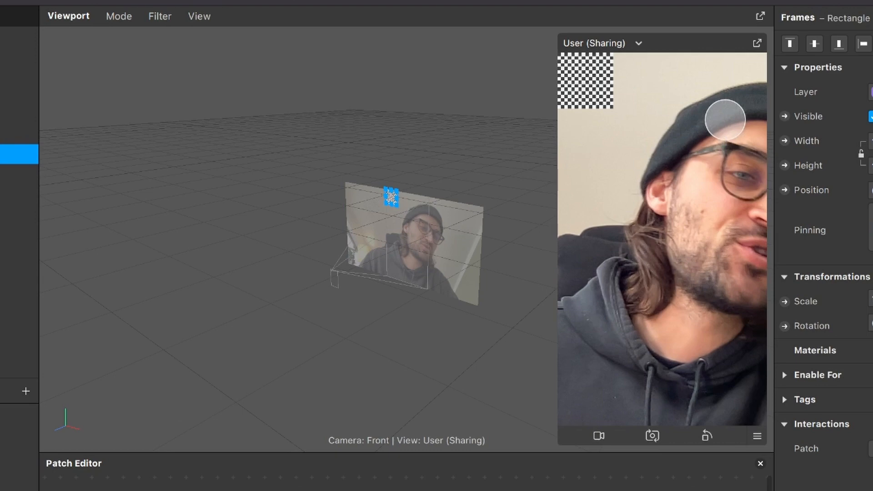
- Set the Frames rectangle to Fill Width and Fill Height
left_click(711, 141)
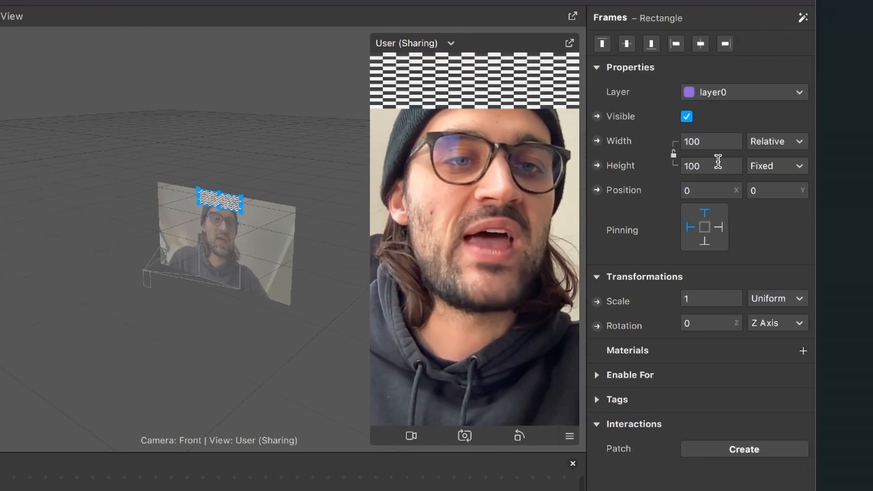
left_click(711, 166)
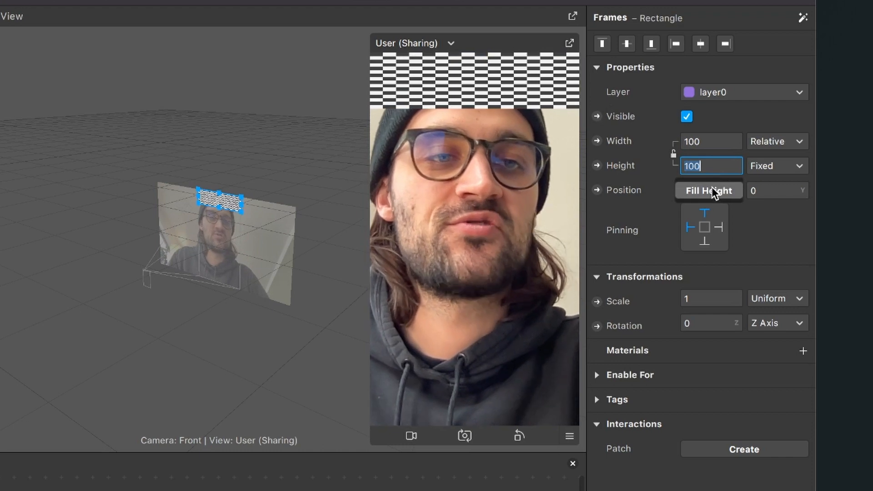
left_click(708, 190)
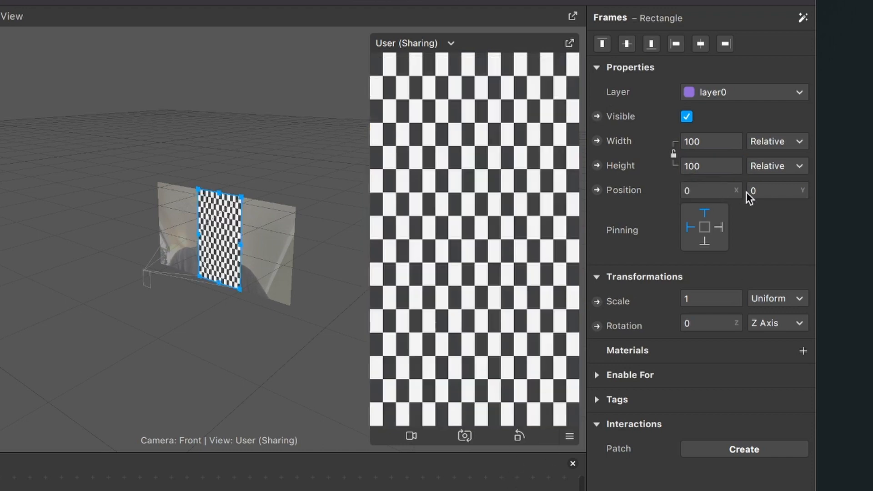
mouse_move(770, 388)
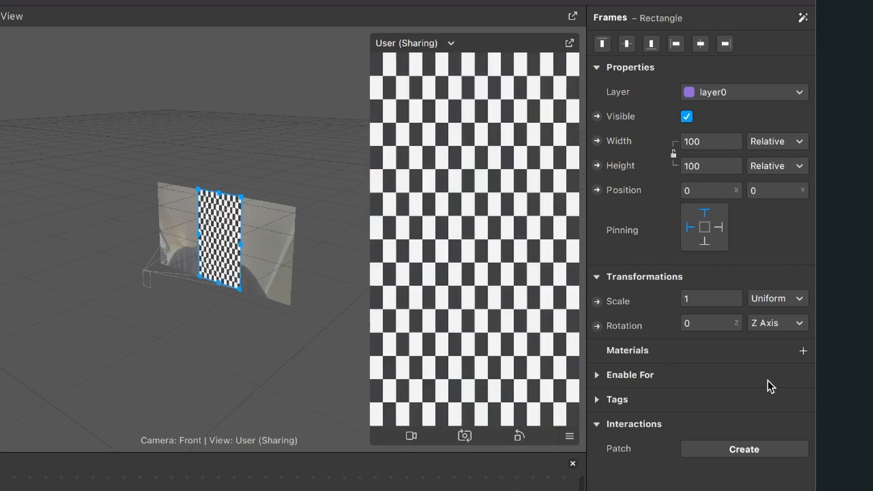
- Apply the Frames material to the rectangle
left_click(803, 351)
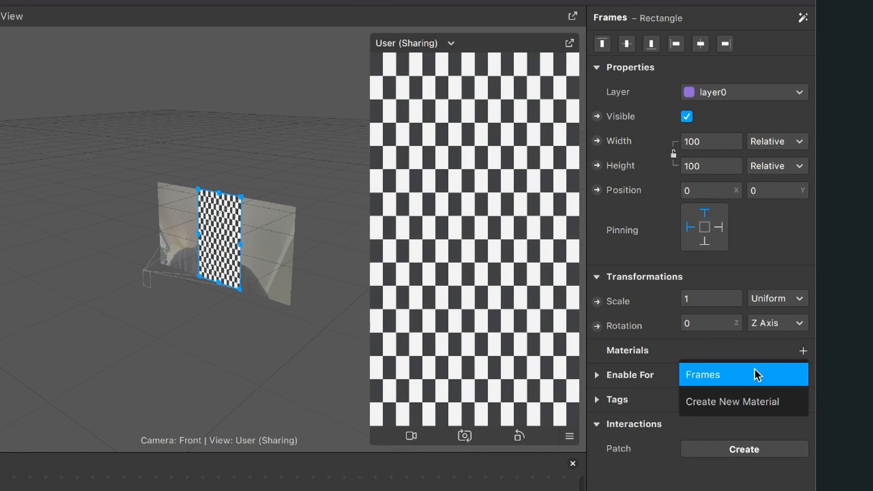
left_click(703, 374)
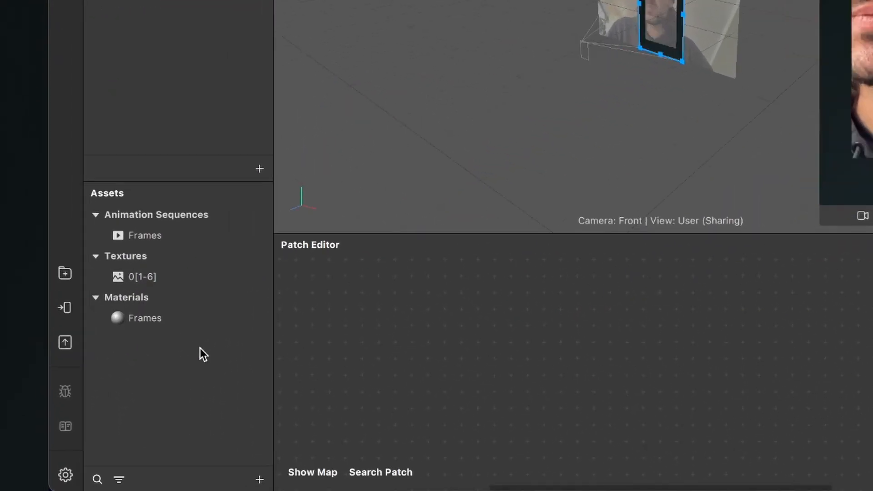
- Create a Current Frame patch from the Frames sequence and position it in the graph
left_click(145, 235)
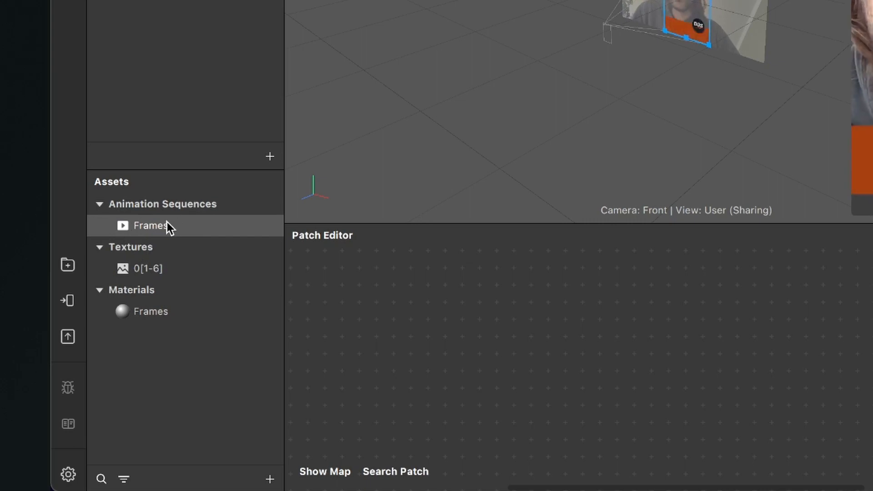
left_click(150, 226)
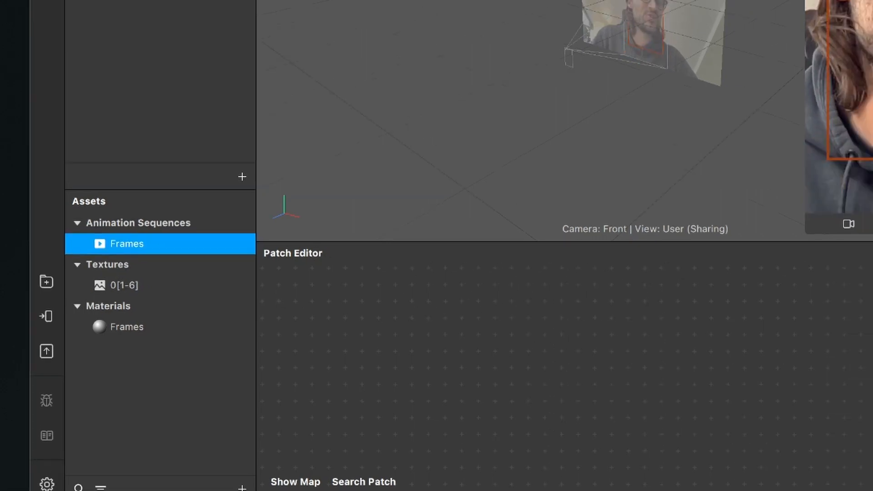
left_click(126, 243)
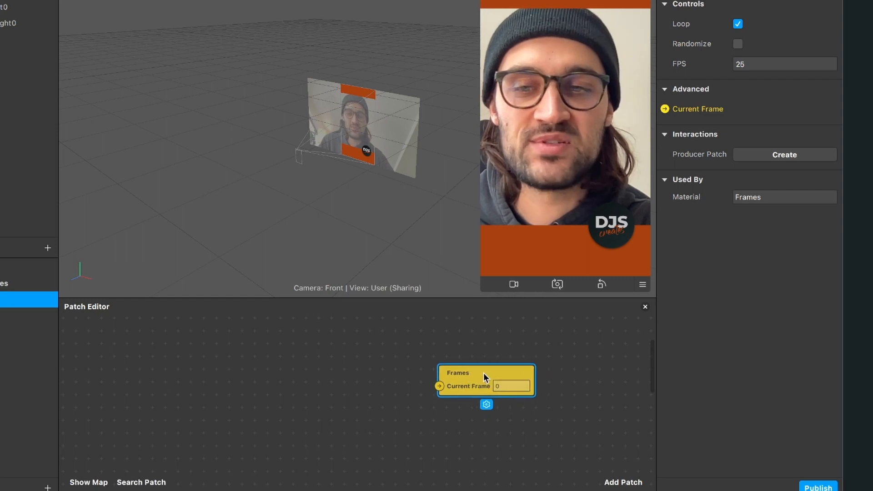
left_click_drag(484, 380, 517, 372)
type("scre")
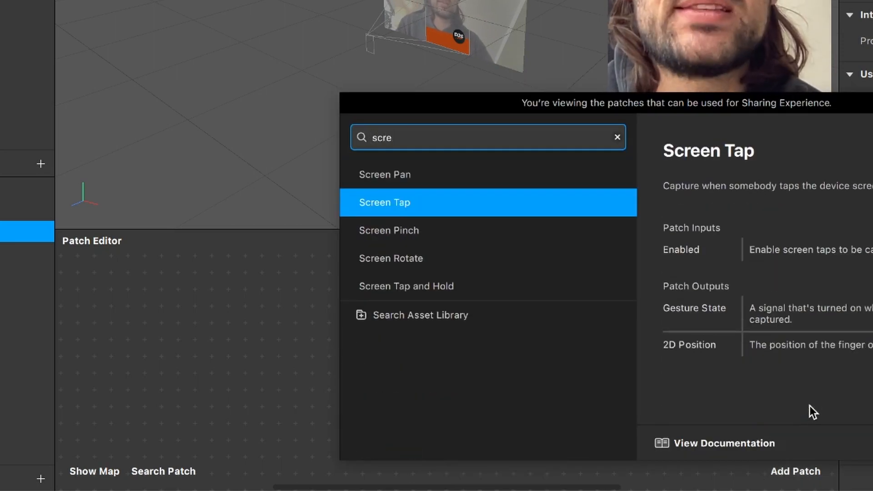
- Wire Screen Tap into a Counter and feed its Count into the Frames Current Frame
left_click(383, 202)
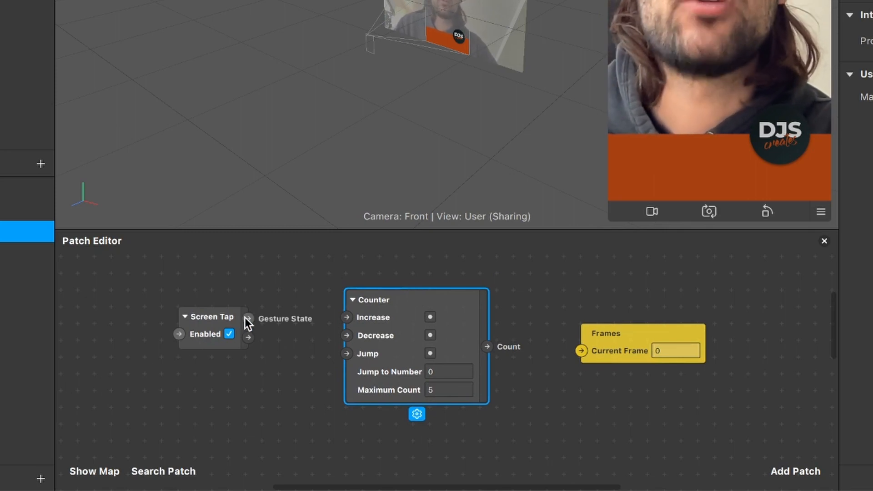
left_click_drag(248, 317, 346, 318)
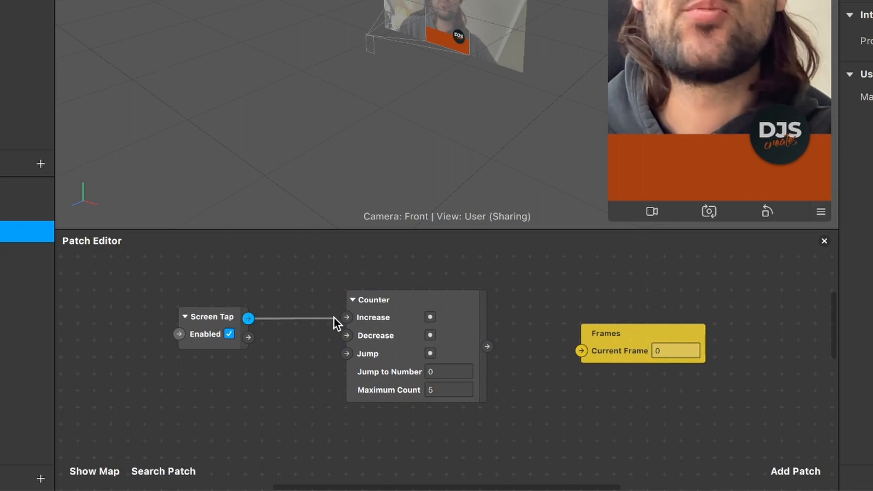
left_click(390, 299)
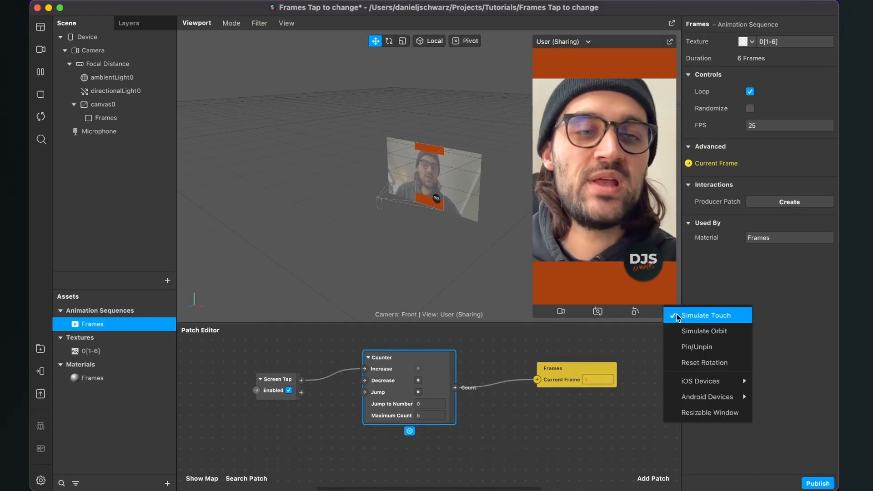
- Enable Simulate Touch in the preview and tap to step through the frames
left_click(705, 315)
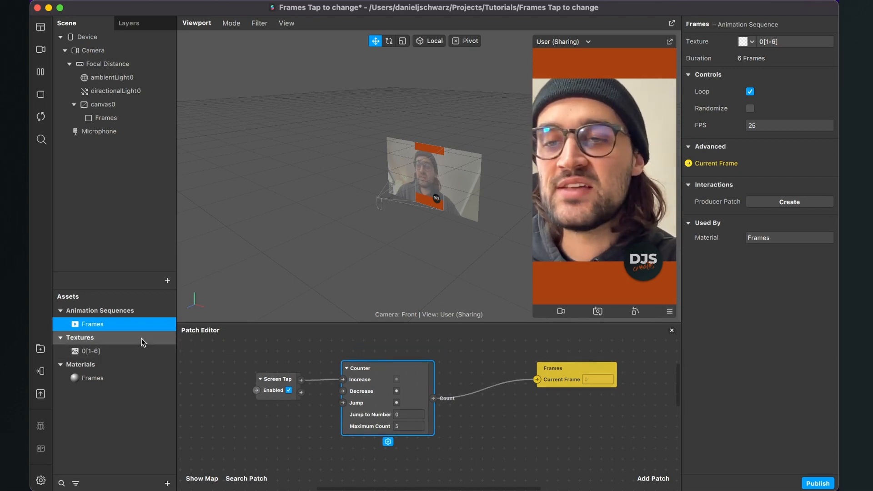
left_click(91, 351)
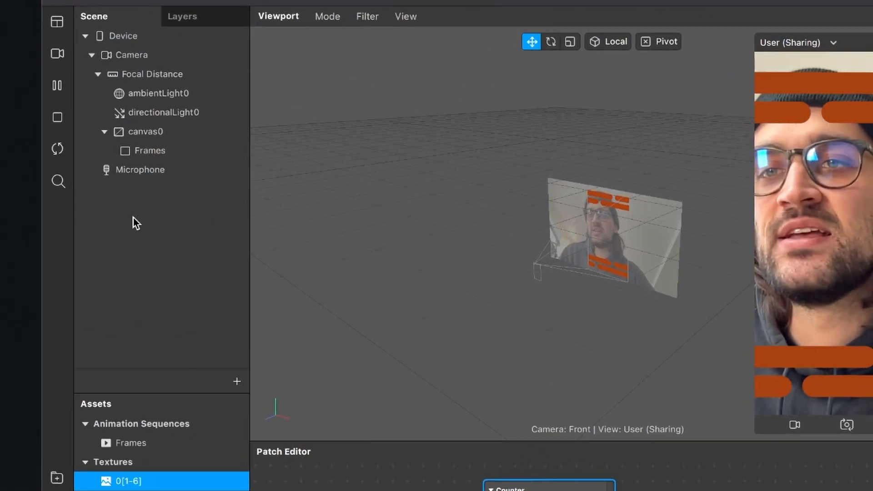
- Set the Device's custom On Opening instruction to Tap to change
left_click(123, 36)
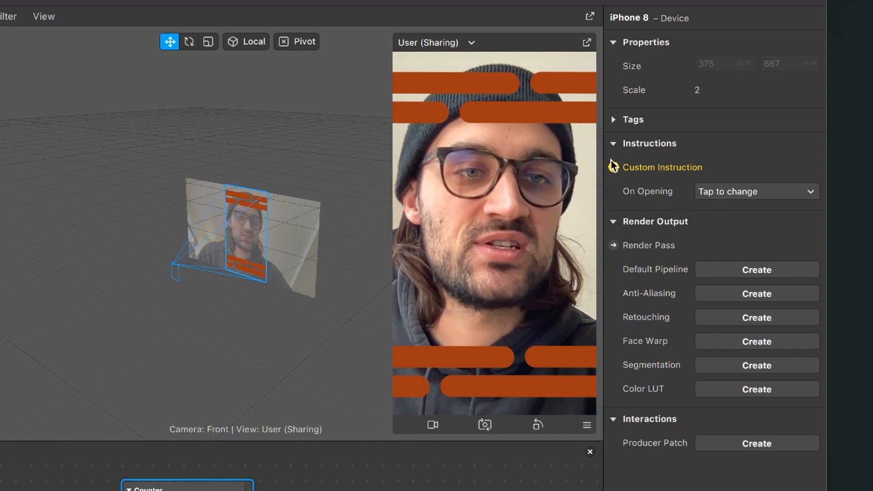
left_click(755, 191)
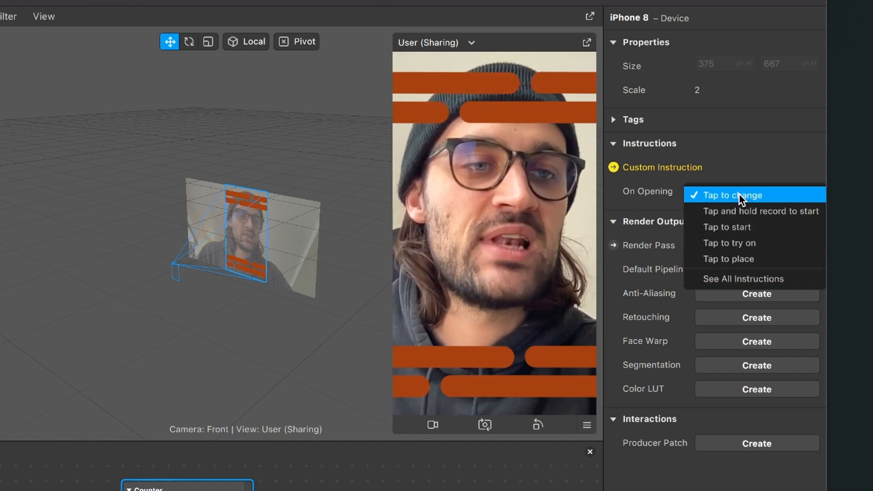
left_click(728, 195)
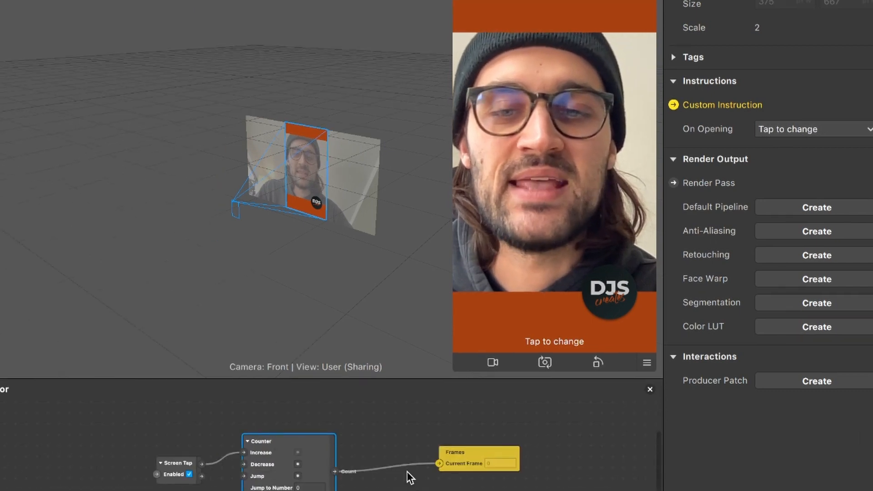